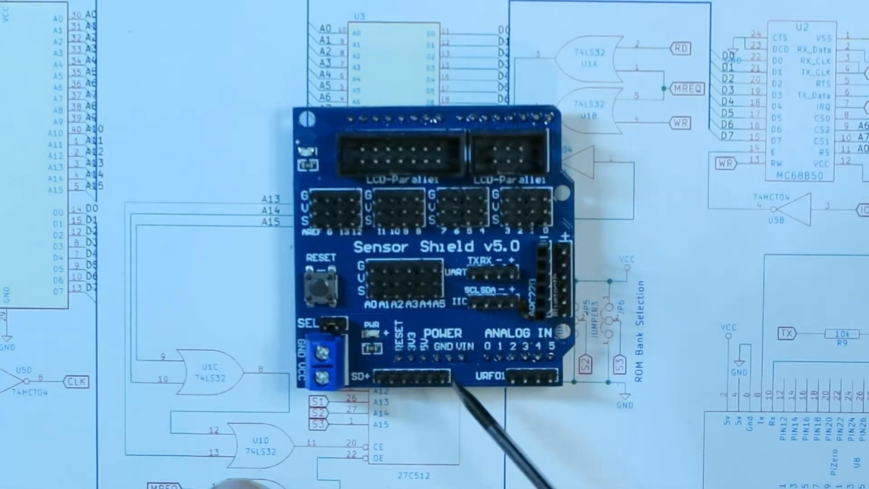
mouse_move(521, 405)
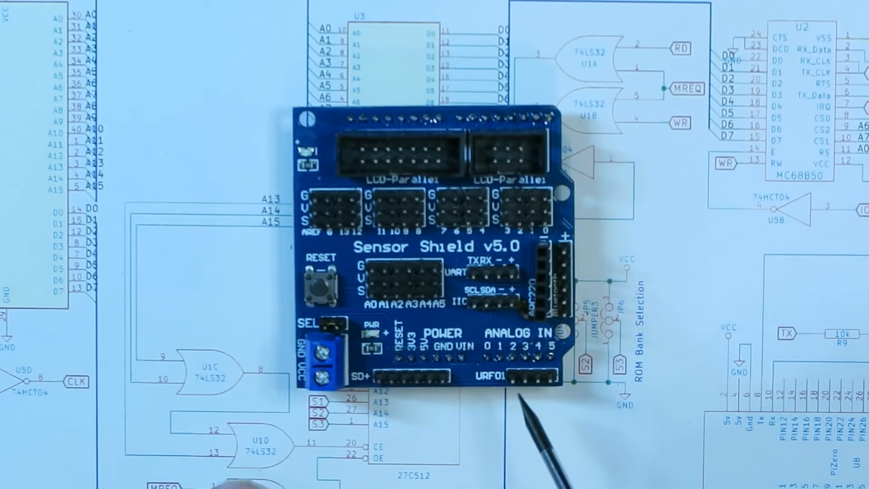